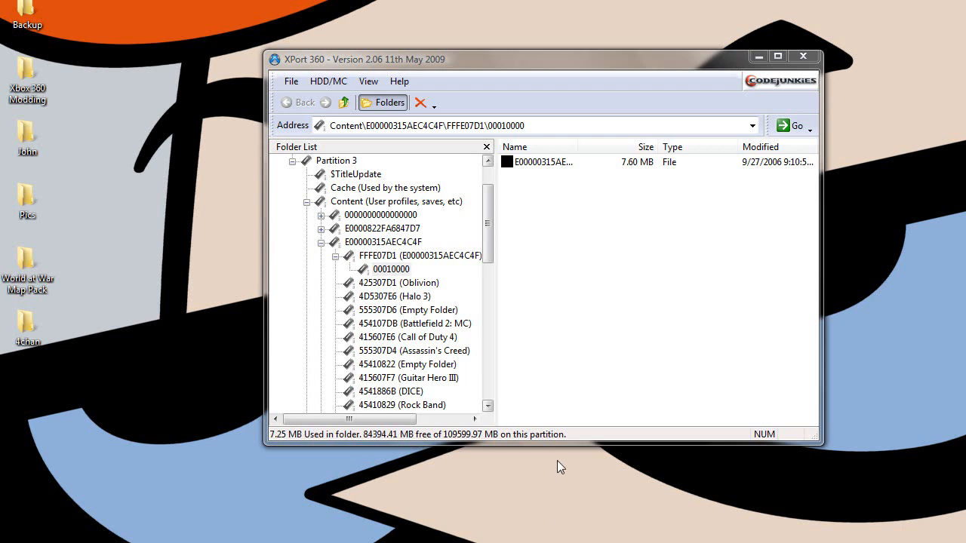
mouse_move(589, 202)
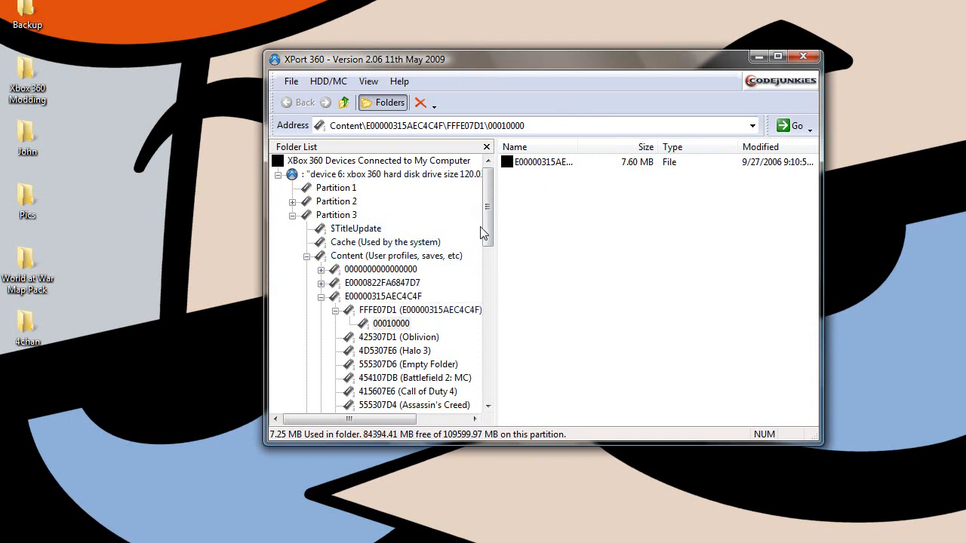
Step: Browse XPort 360 to the 00010000 folder holding the E00000315AEC4C4F profile file
scroll(down, 3)
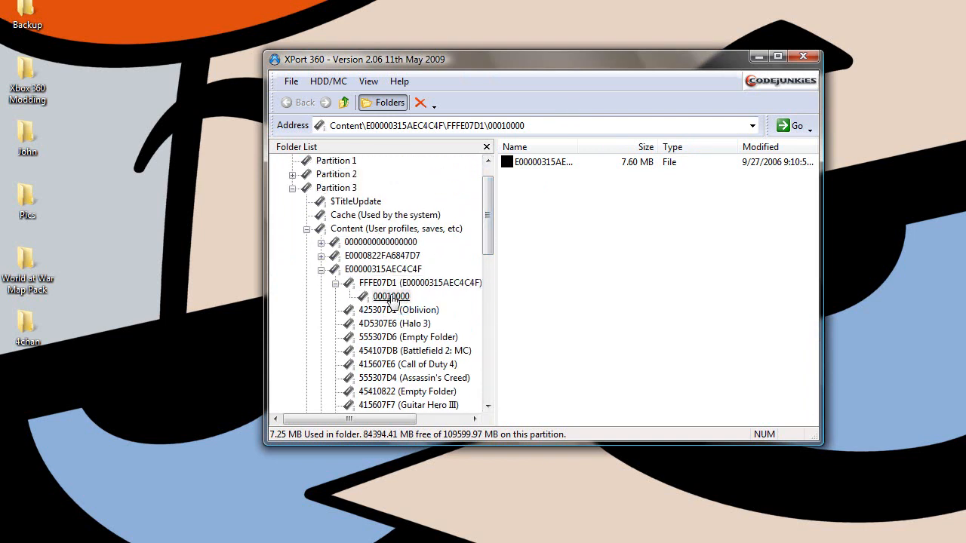
click(391, 296)
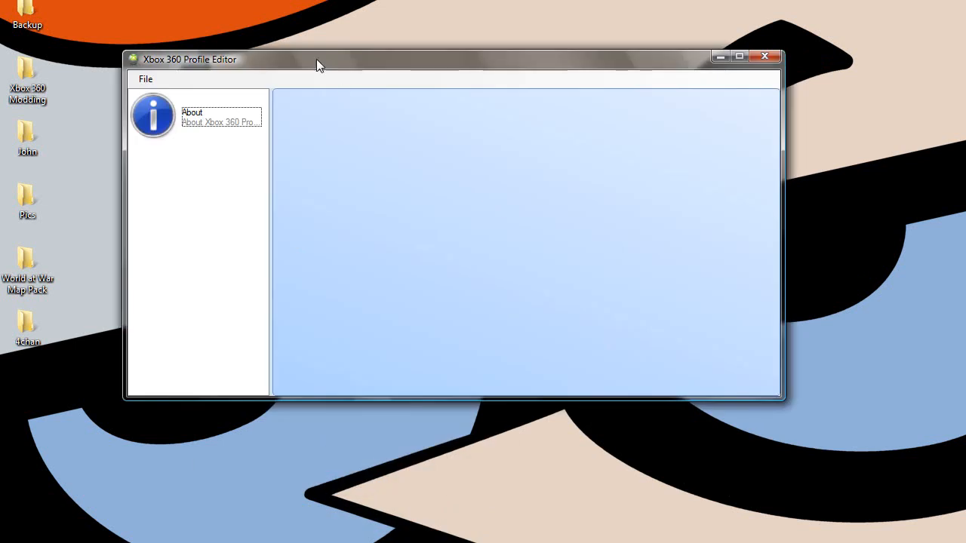
Step: Load the E00000315AEC4C4F profile file from the Desktop into the editor
click(266, 80)
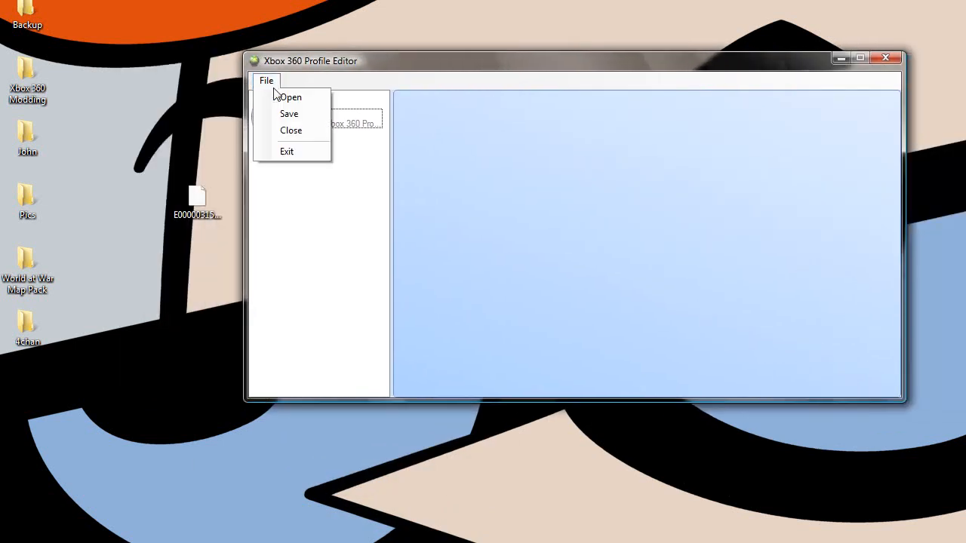
click(290, 97)
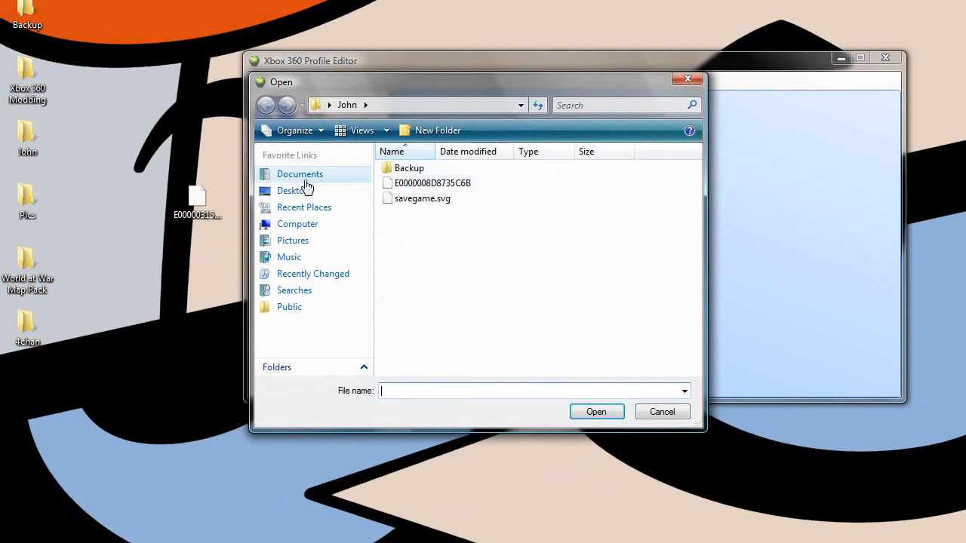
click(293, 190)
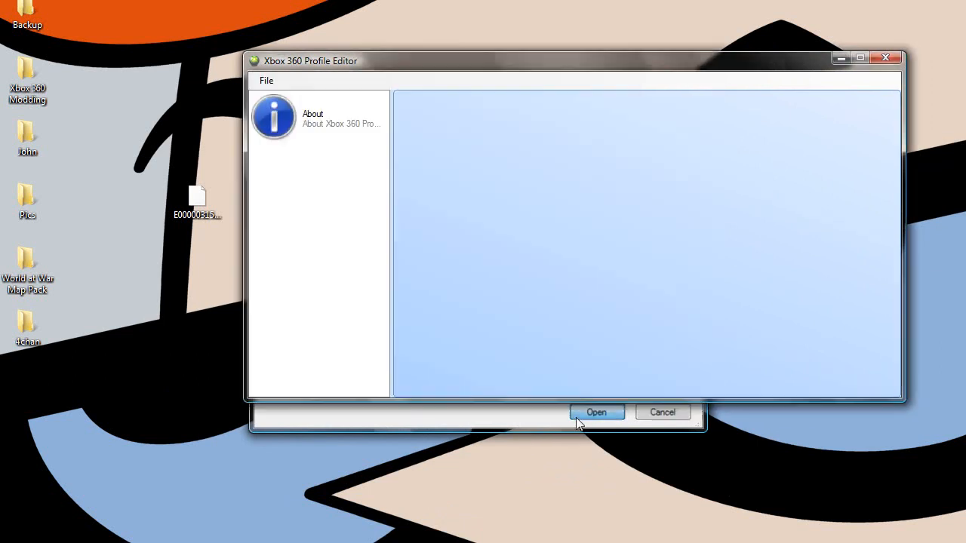
click(596, 412)
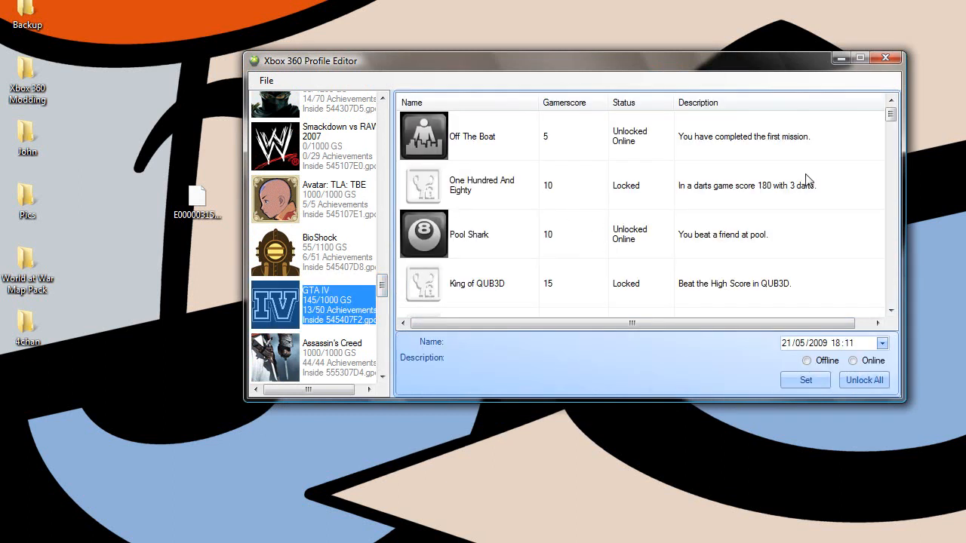
Step: Unlock the GTA IV achievement One Hundred And Eighty as offline
click(481, 184)
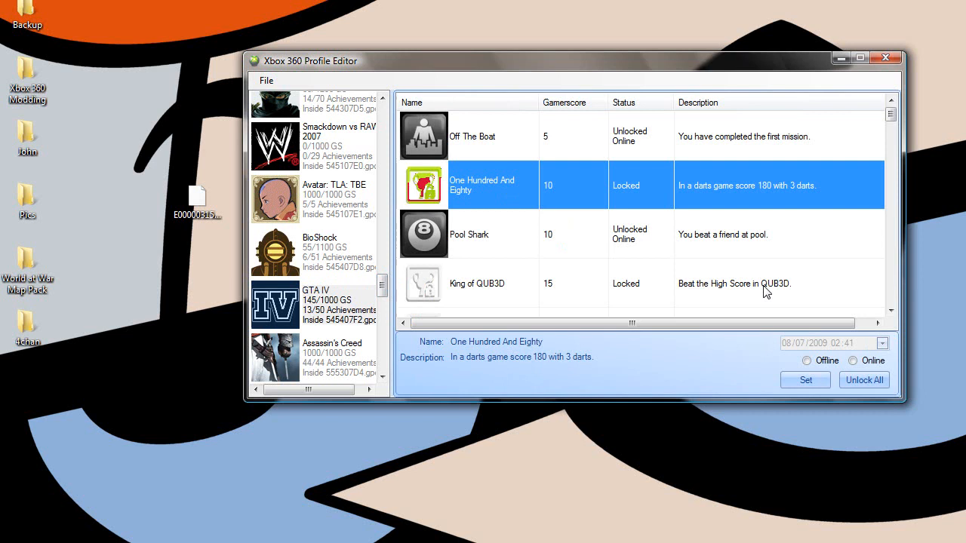
click(807, 361)
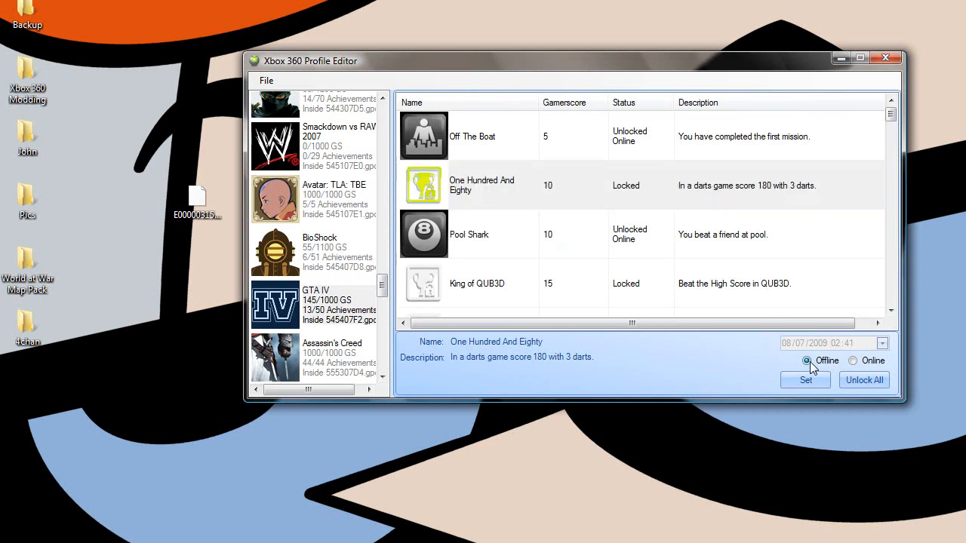
click(805, 380)
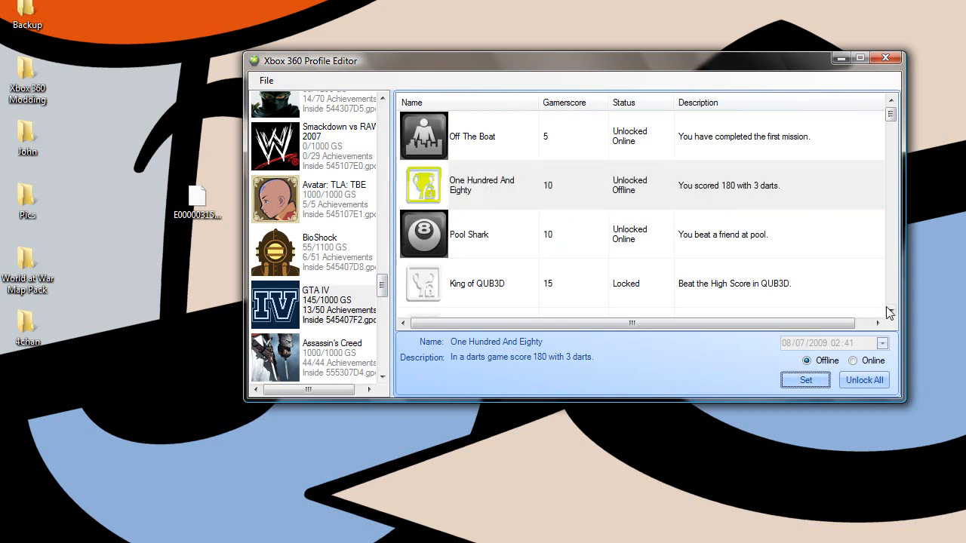
Step: Unlock the Walk Free achievement as offline
scroll(down, 3)
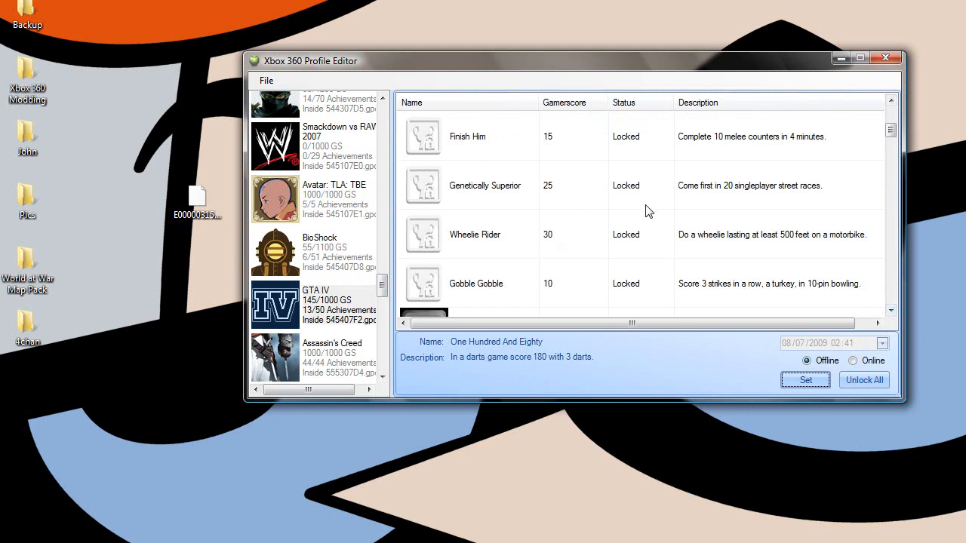
mouse_move(624, 240)
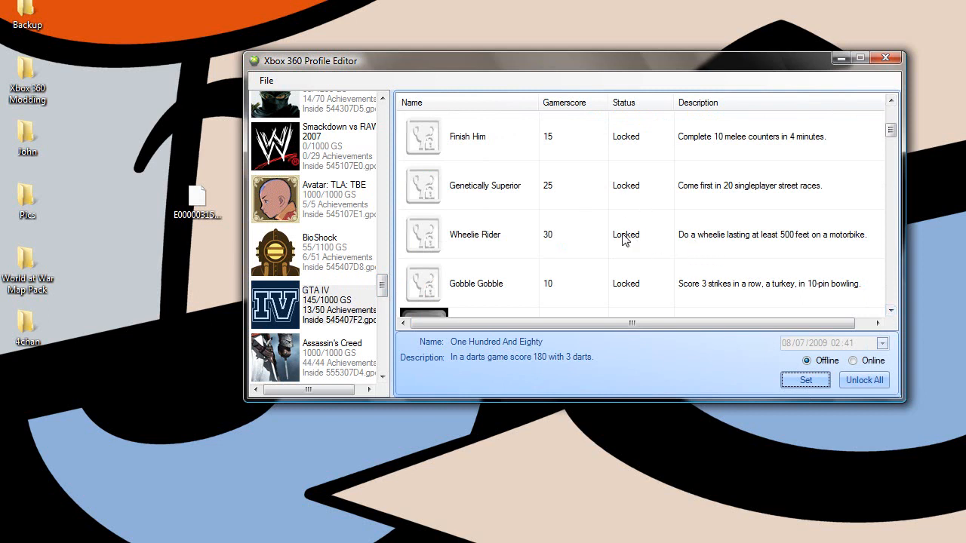
click(804, 380)
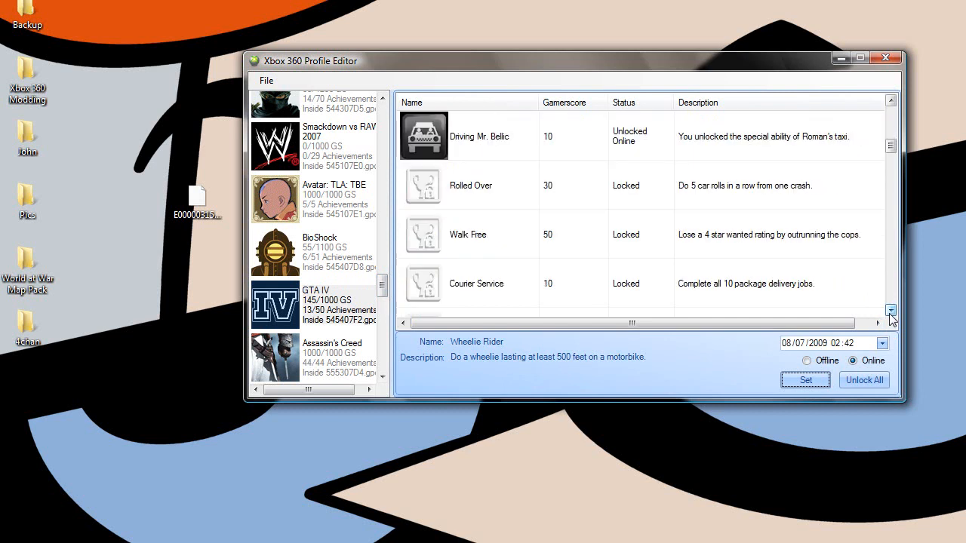
click(890, 310)
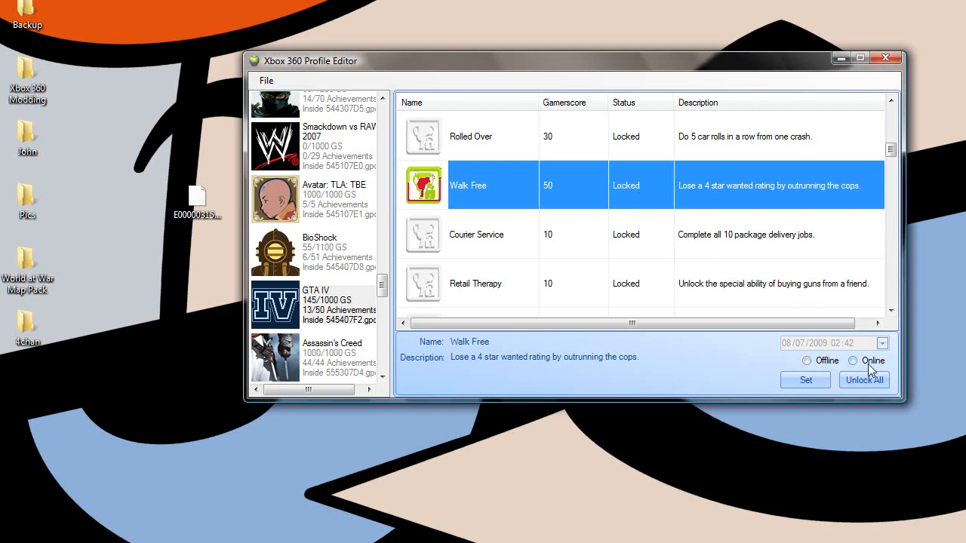
click(805, 380)
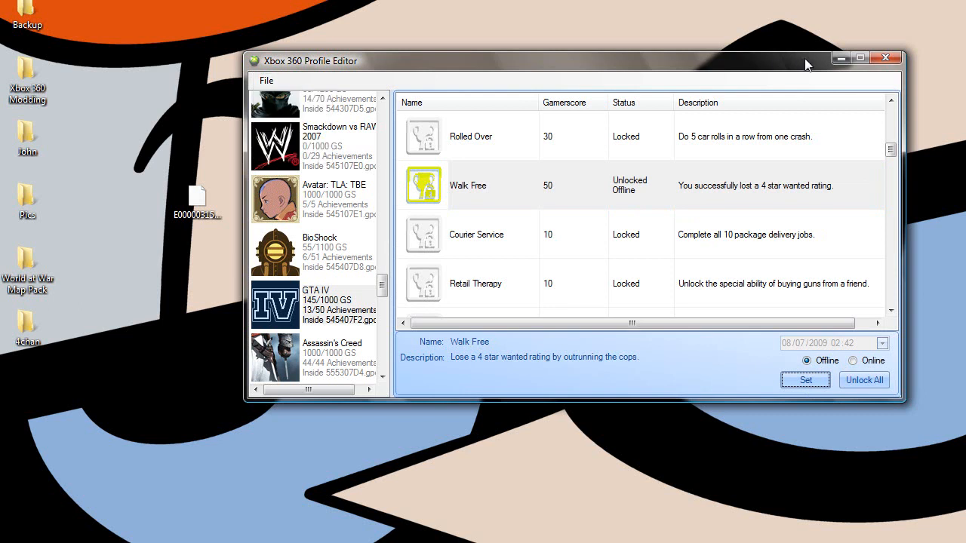
Step: Close the edited profile and exit Xbox 360 Profile Editor
click(266, 80)
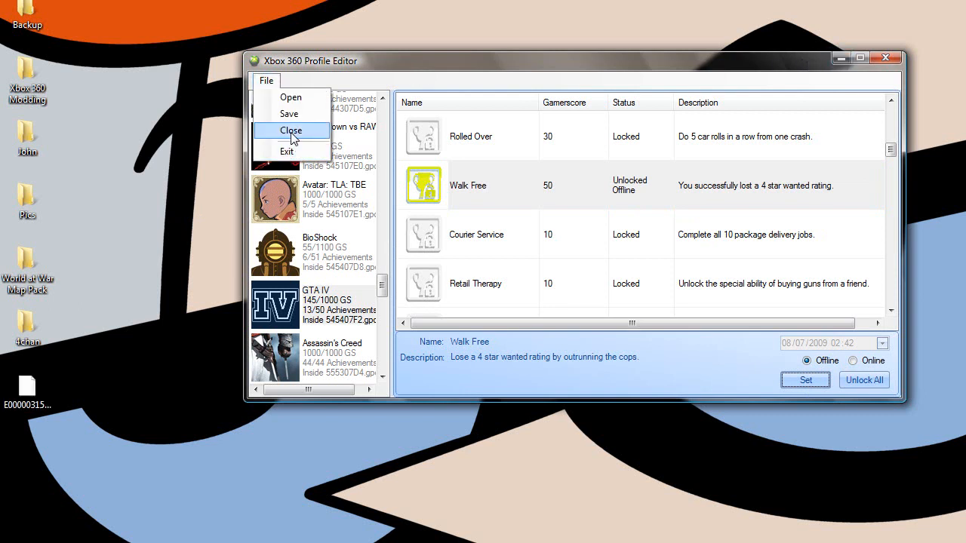
click(290, 130)
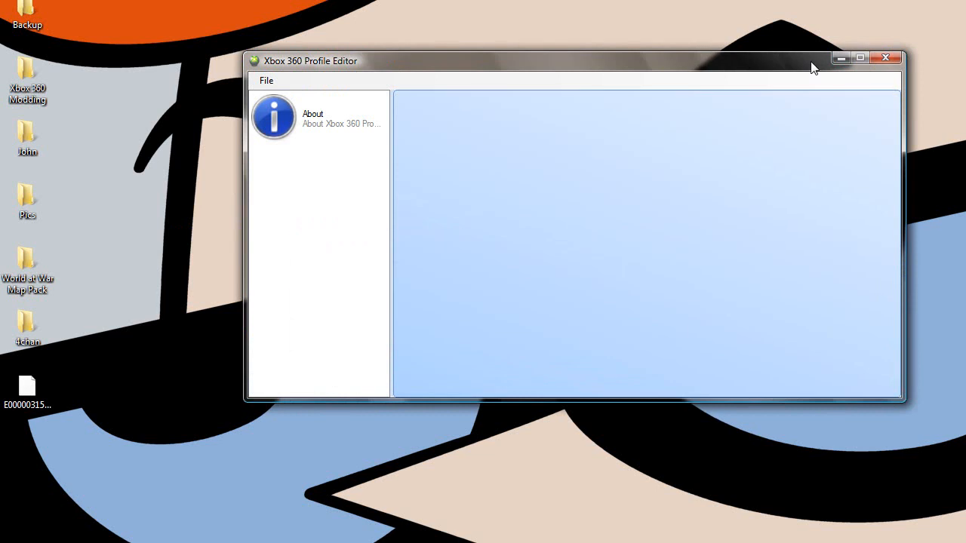
click(886, 58)
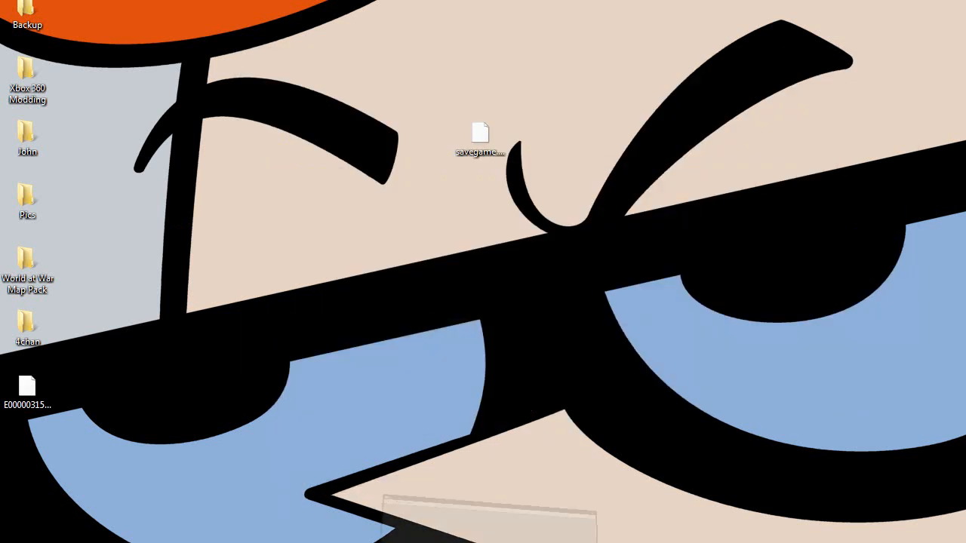
Step: Open E00000315AEC4C4F from the Desktop in Connexion to rehash and resign it, then close it
click(163, 96)
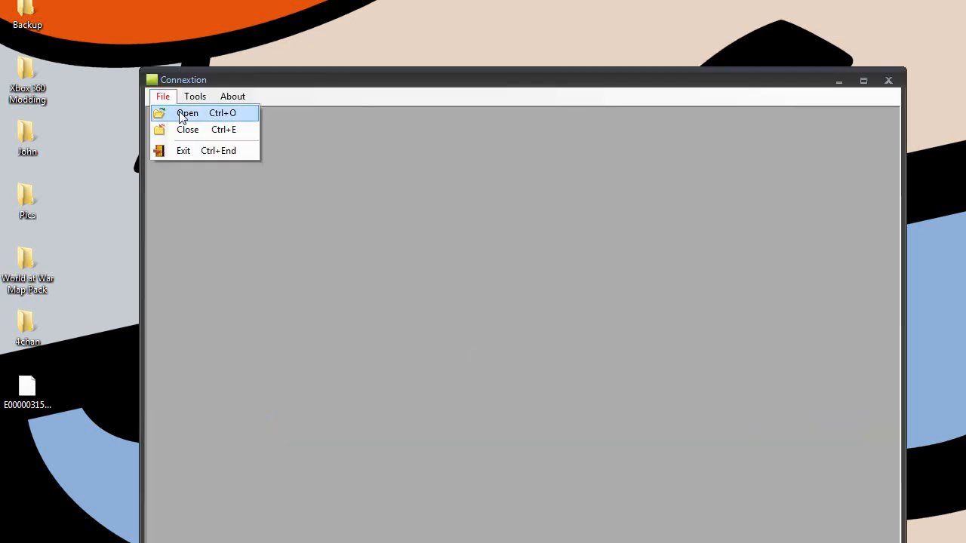
click(187, 113)
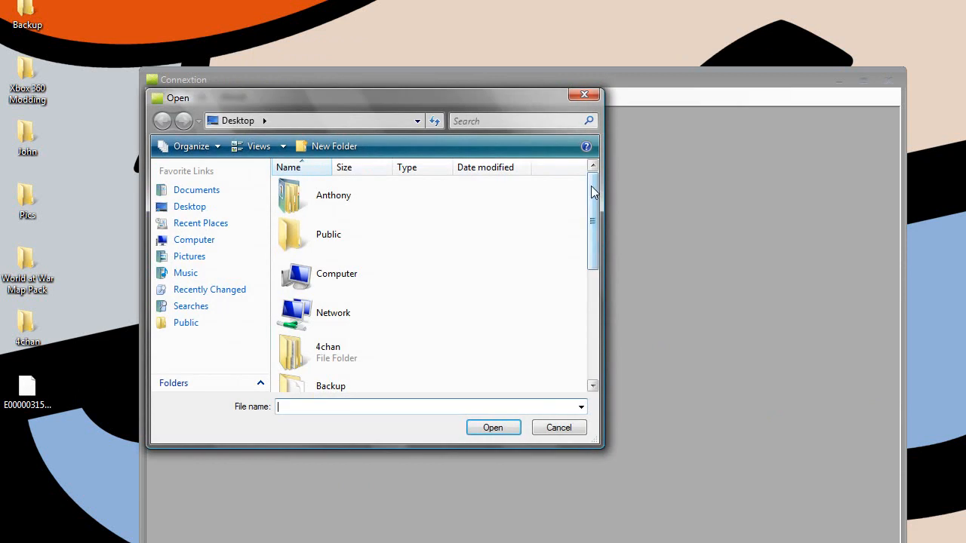
click(353, 334)
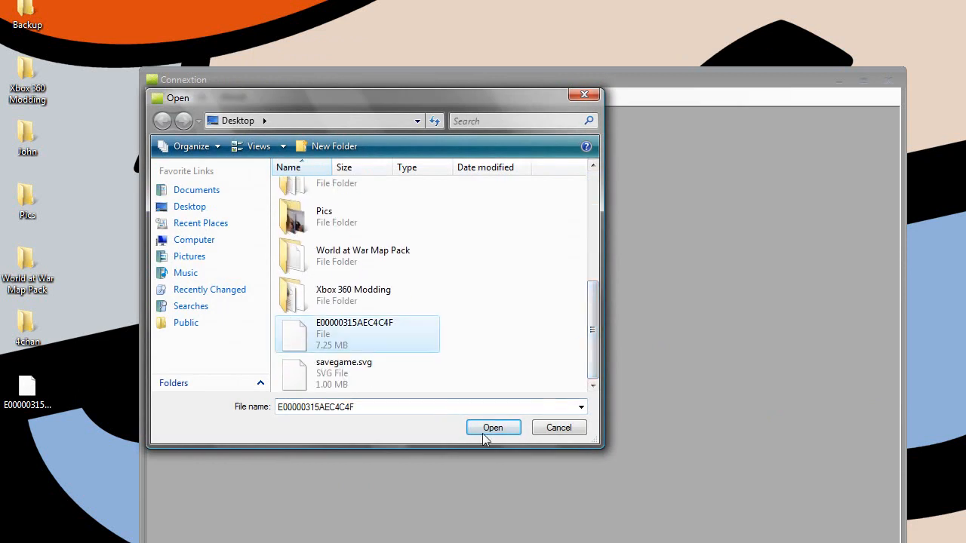
click(493, 428)
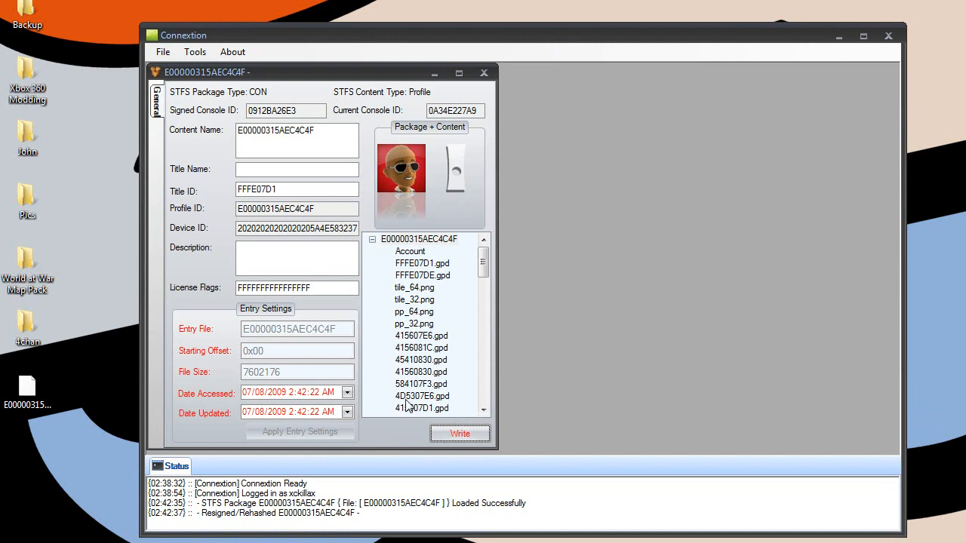
click(484, 73)
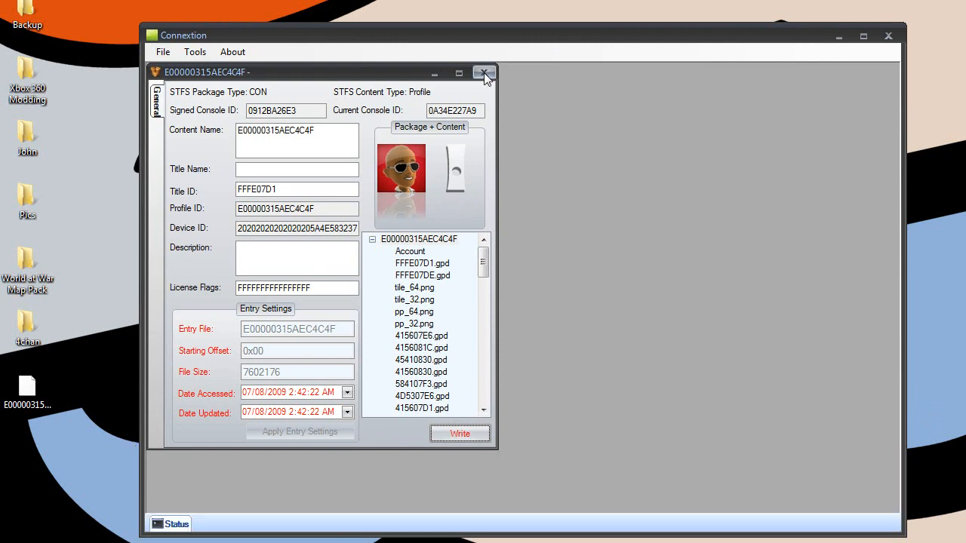
click(484, 72)
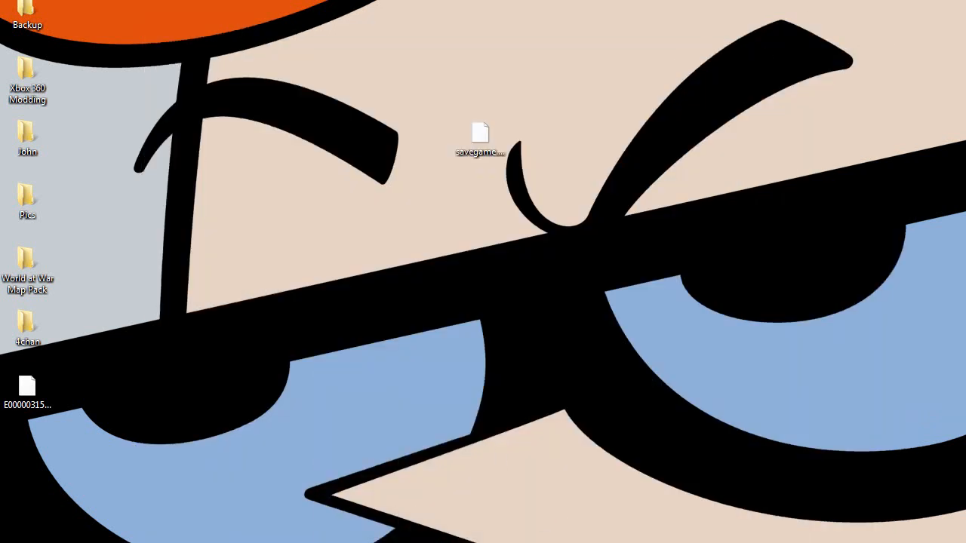
Step: Relaunch XPort 360 and overwrite the original profile file in 00010000
double_click(481, 143)
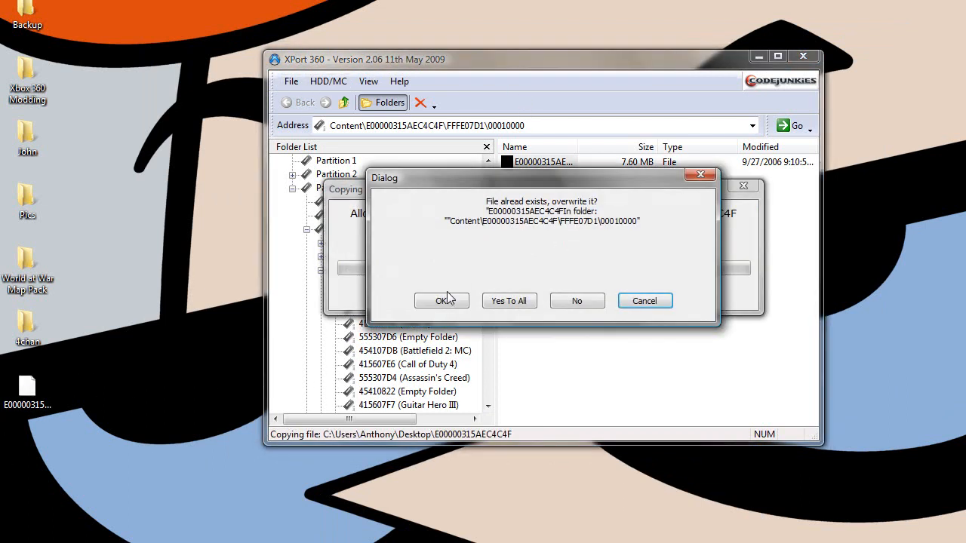
click(441, 300)
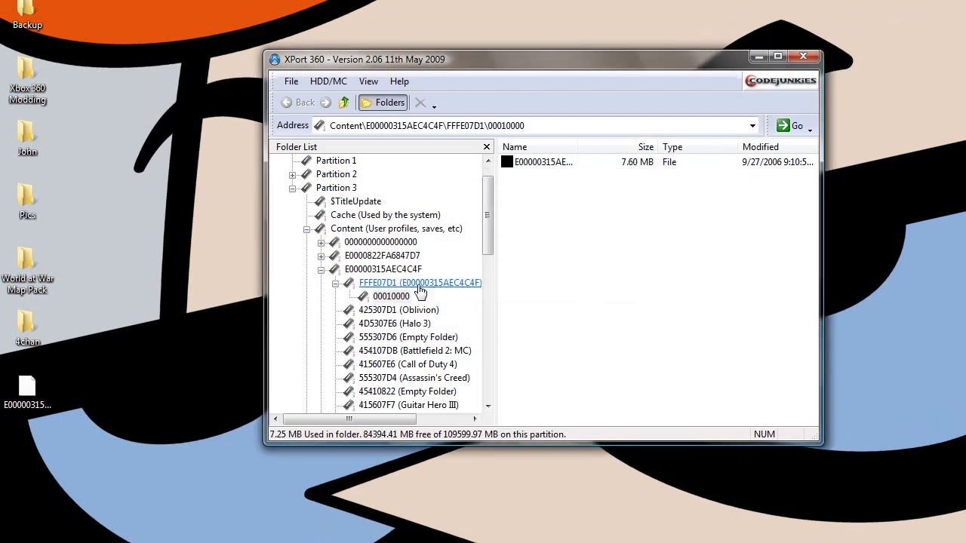